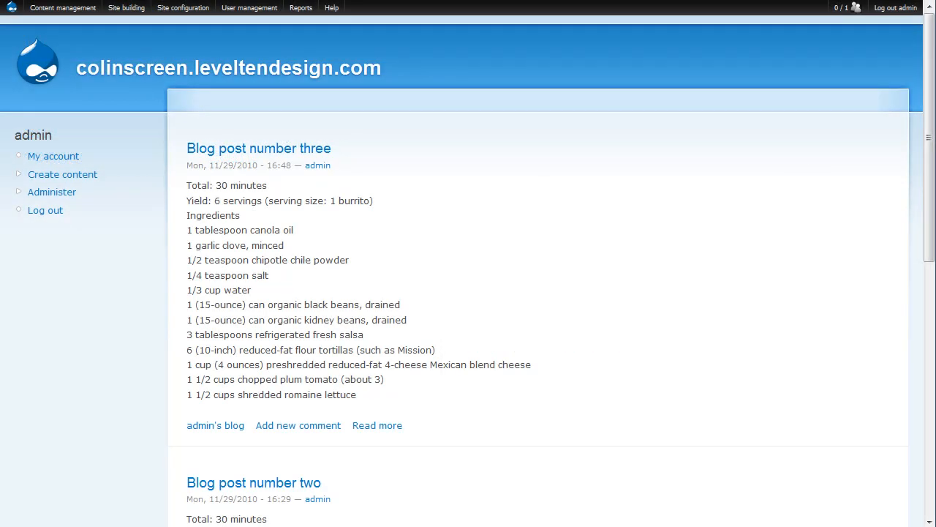
Enable the LinkedIn Share Button module in the module list and save the configuration.
left_click(126, 7)
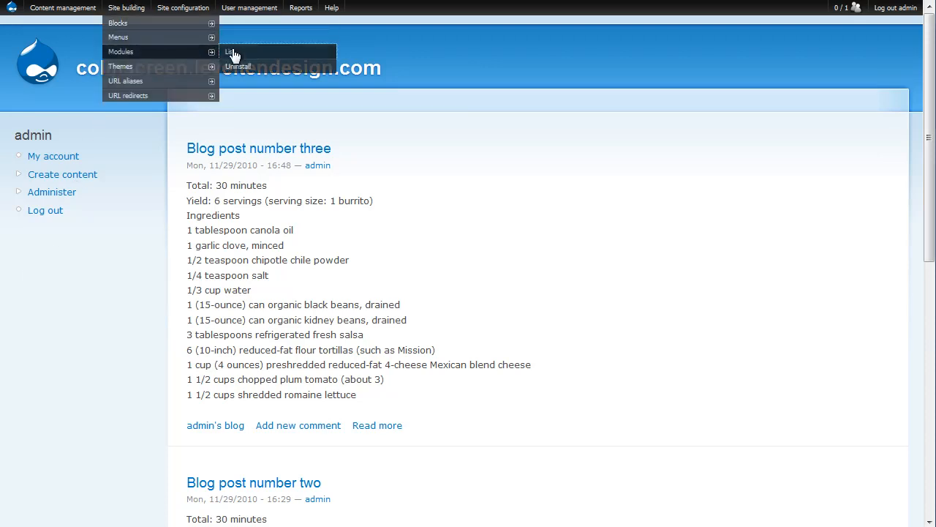
left_click(231, 53)
type("linked")
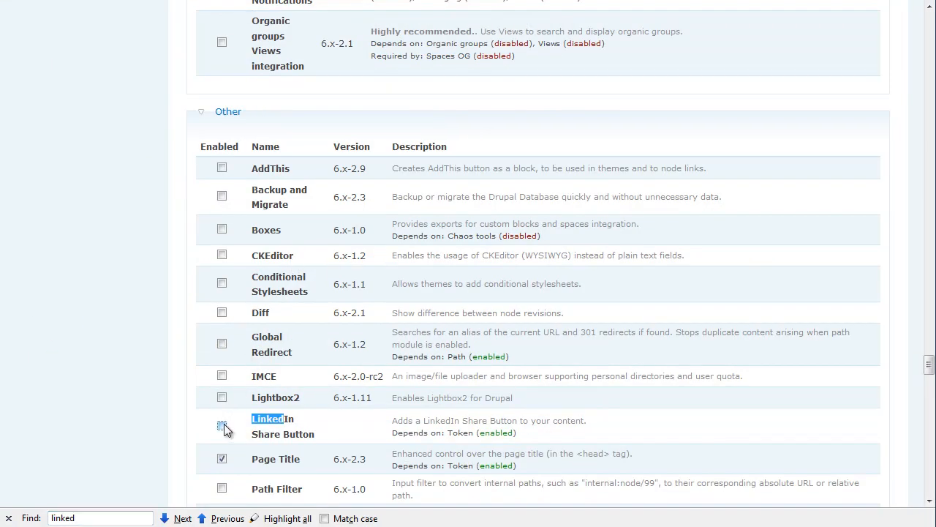
scroll("down", 3)
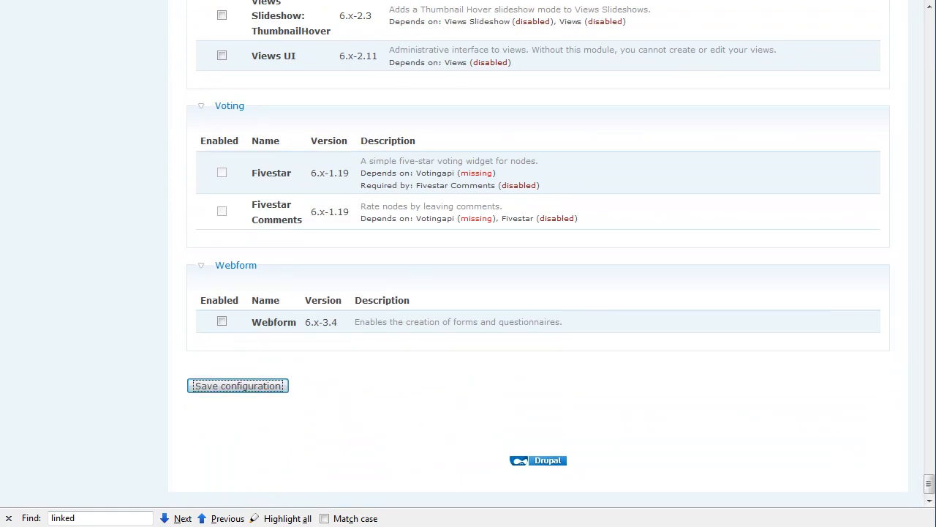
left_click(237, 387)
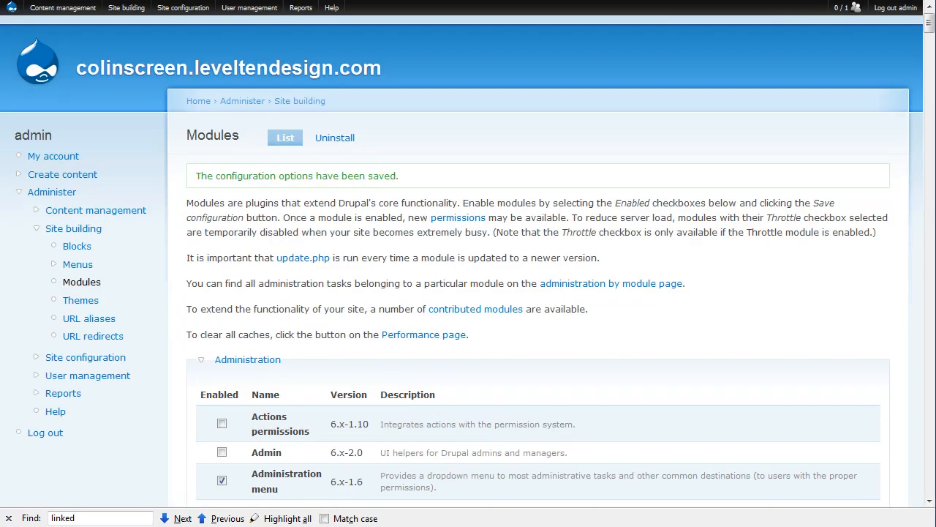
Reach the LinkedIn Share Button Settings page under Site configuration.
left_click(183, 7)
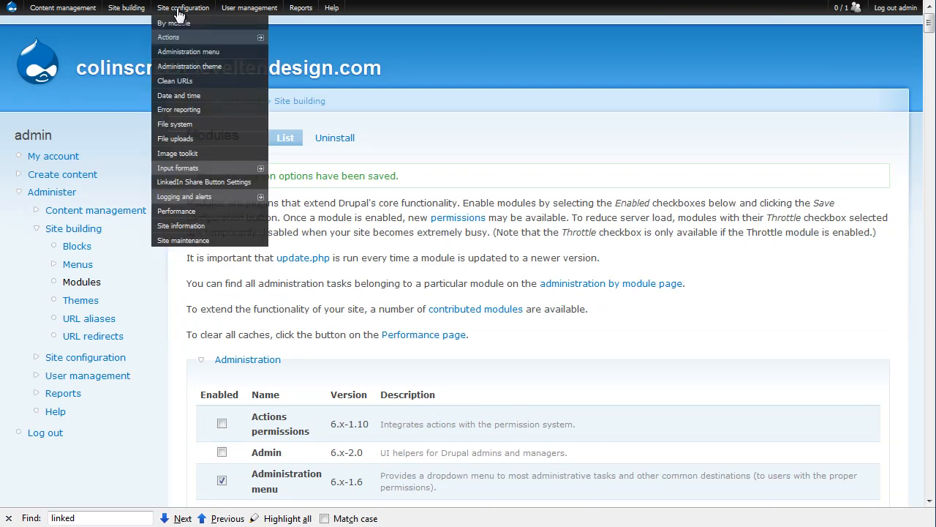
mouse_move(178, 167)
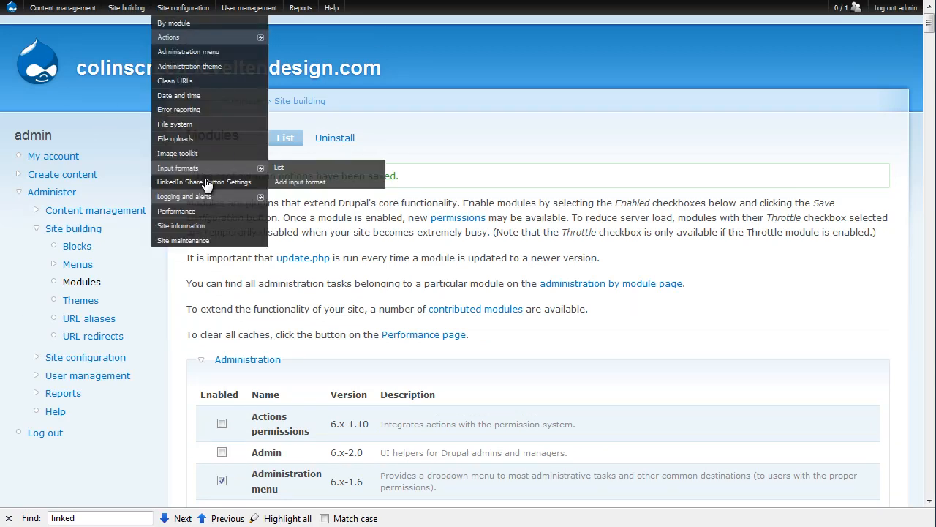
left_click(205, 181)
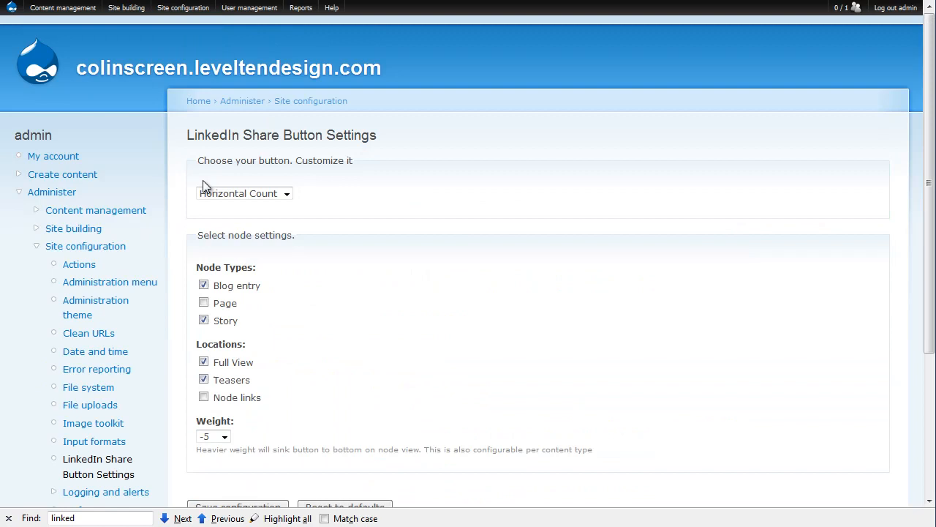
mouse_move(243, 181)
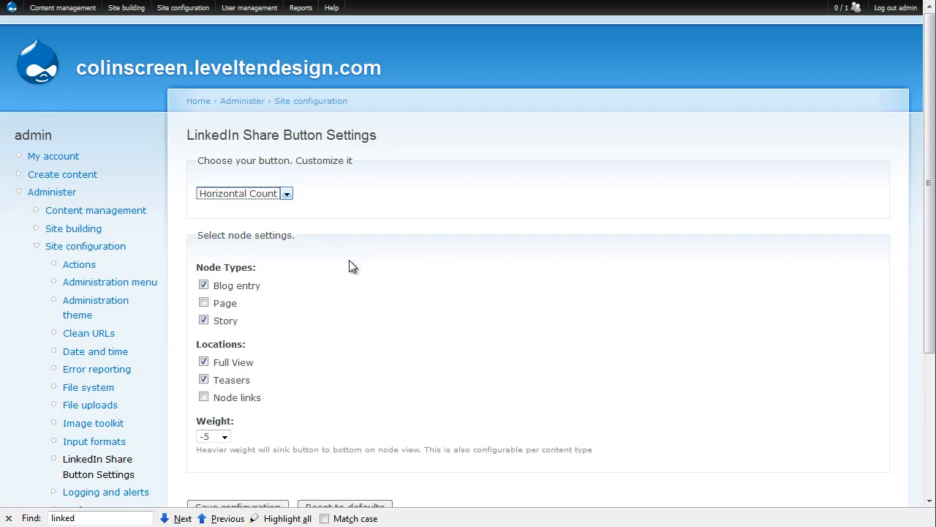
mouse_move(392, 295)
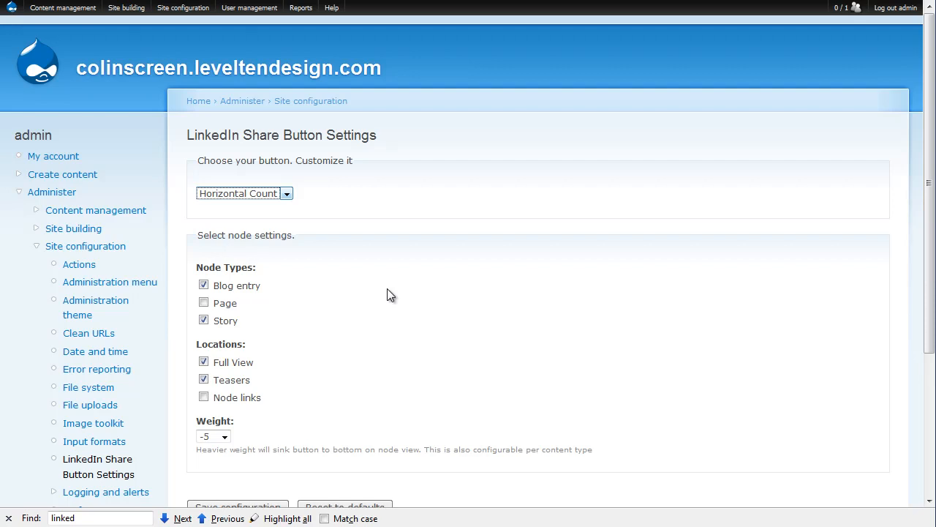
Change the button style from Horizontal Count to Vertical Count and save.
left_click(244, 193)
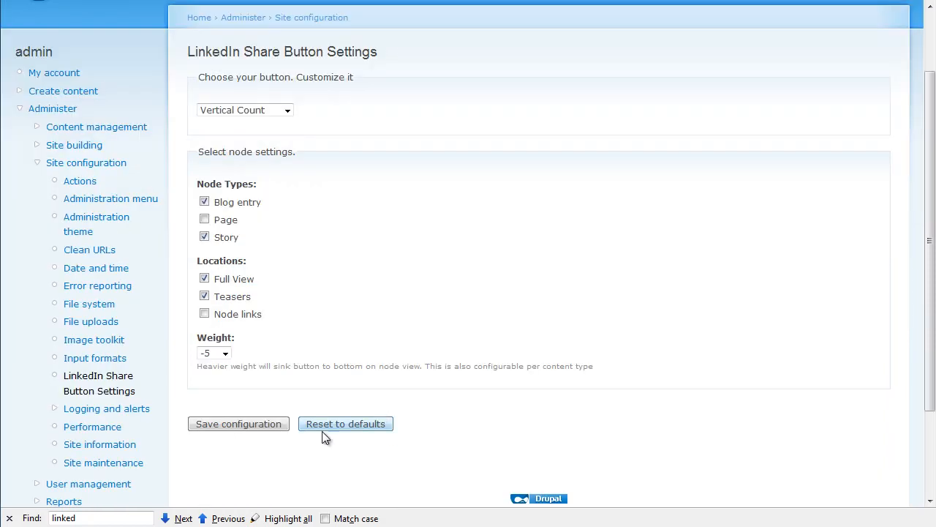
left_click(237, 424)
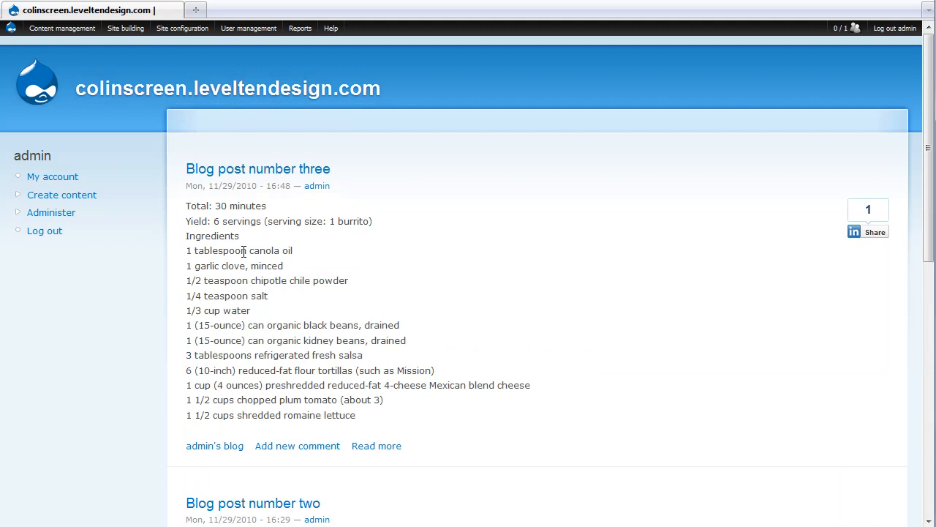
mouse_move(841, 264)
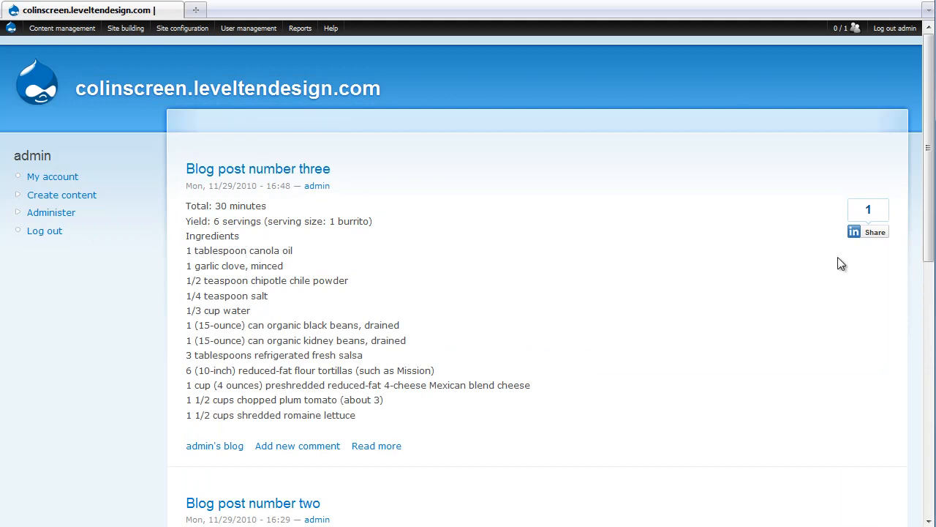
Scroll the blog listing to check the share buttons on posts three and two.
scroll("down", 3)
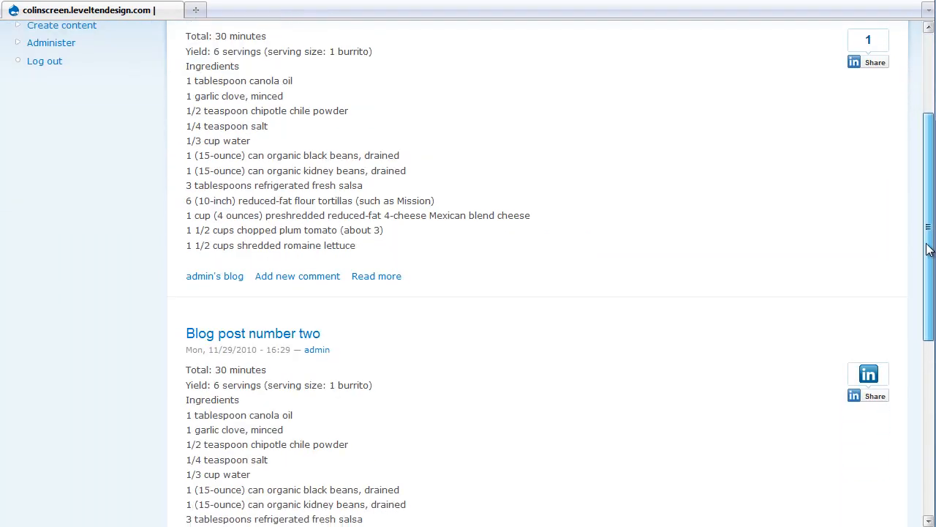
scroll("up", 3)
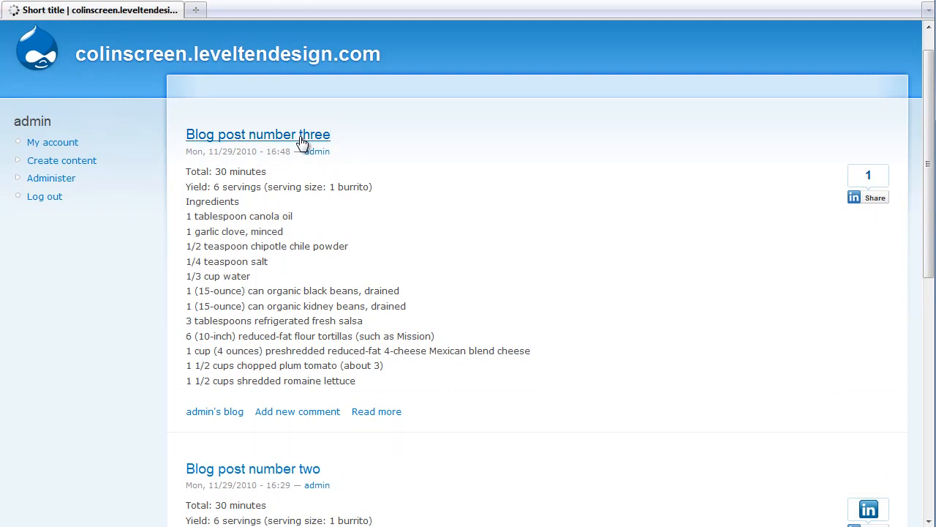
View Blog post number three on its full page with its LinkedIn share button.
left_click(258, 134)
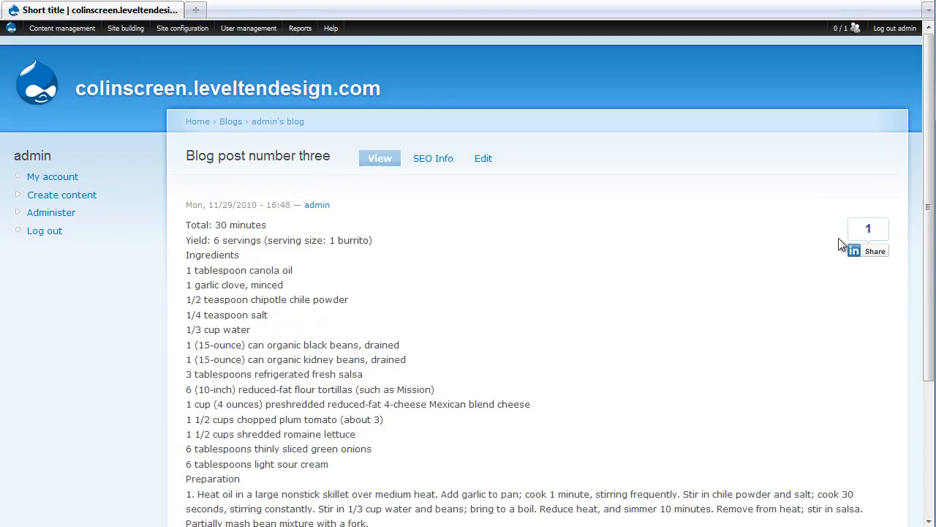
scroll("down", 3)
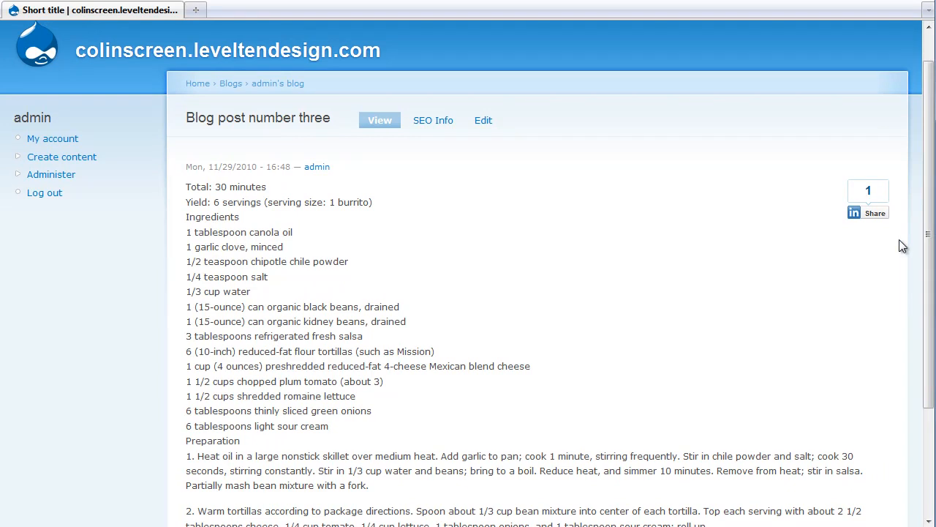
mouse_move(875, 214)
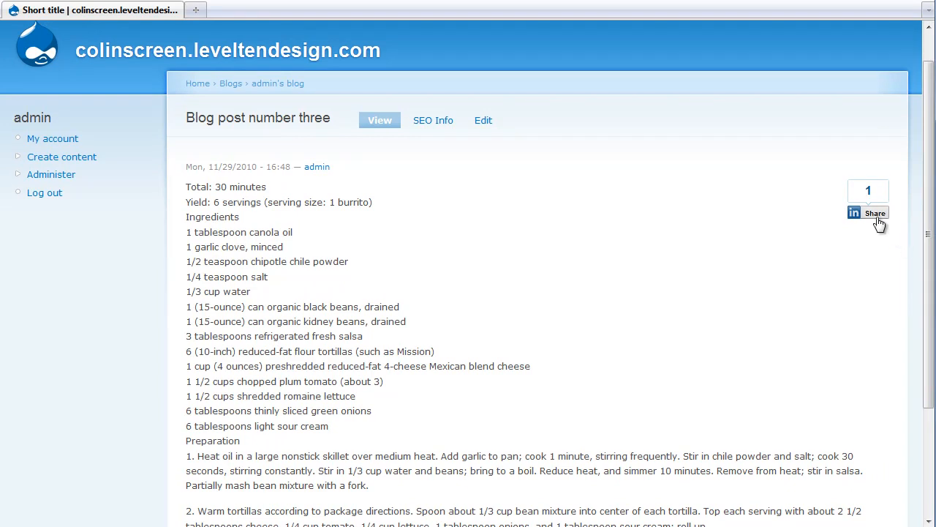
Share Blog post number three via its LinkedIn button, bringing up the sign-in window.
left_click(869, 212)
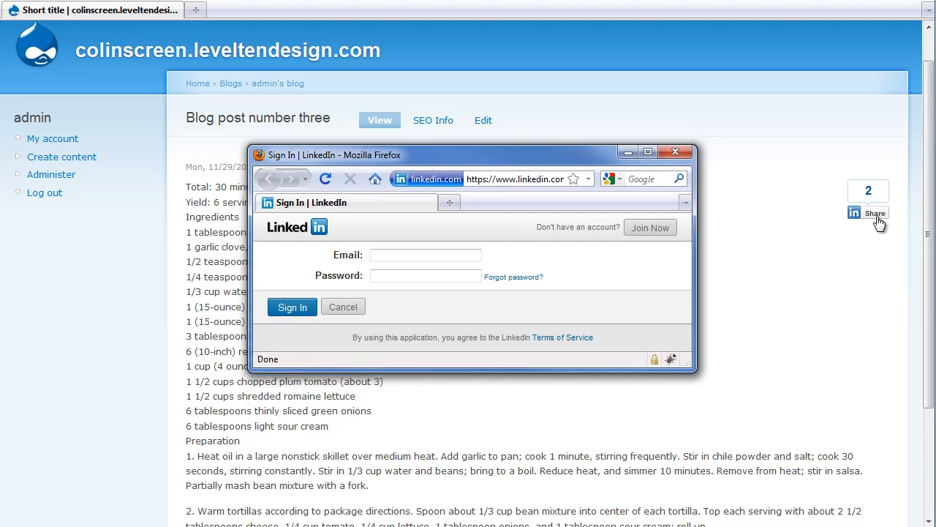
mouse_move(881, 223)
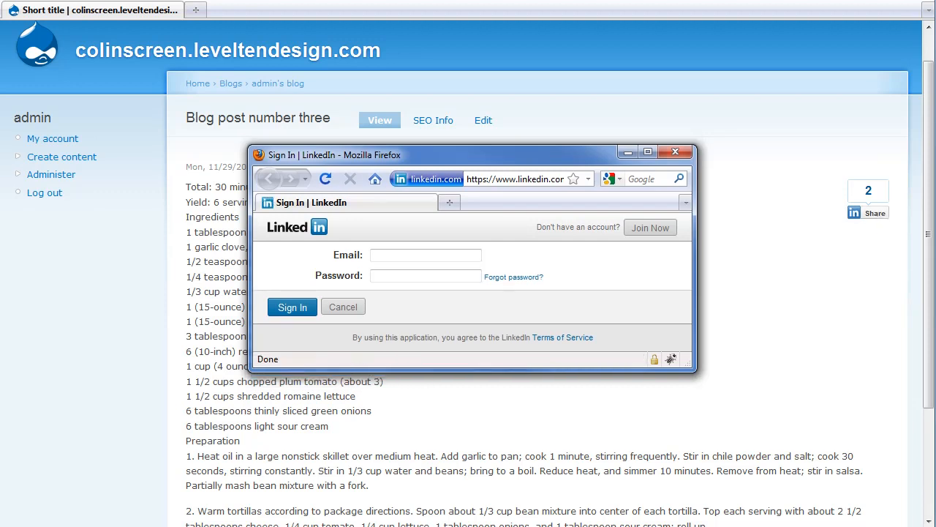